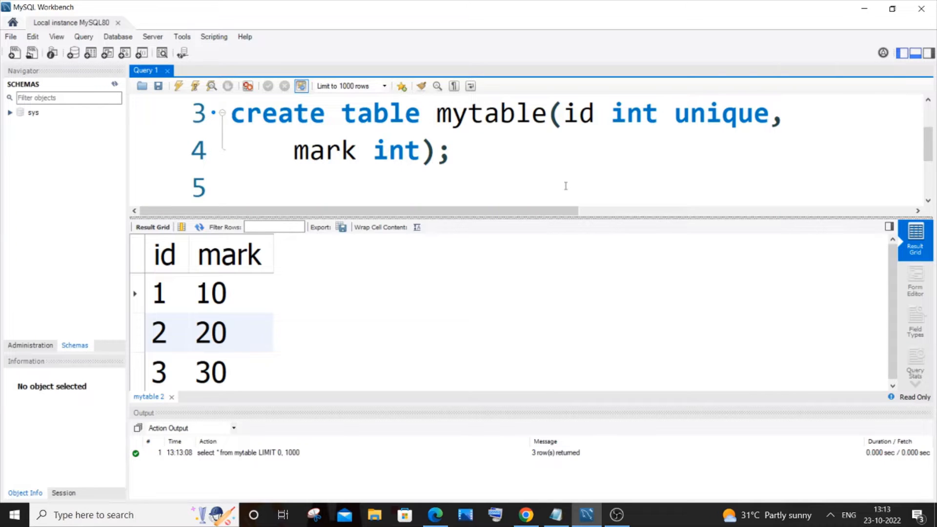
mouse_move(542, 191)
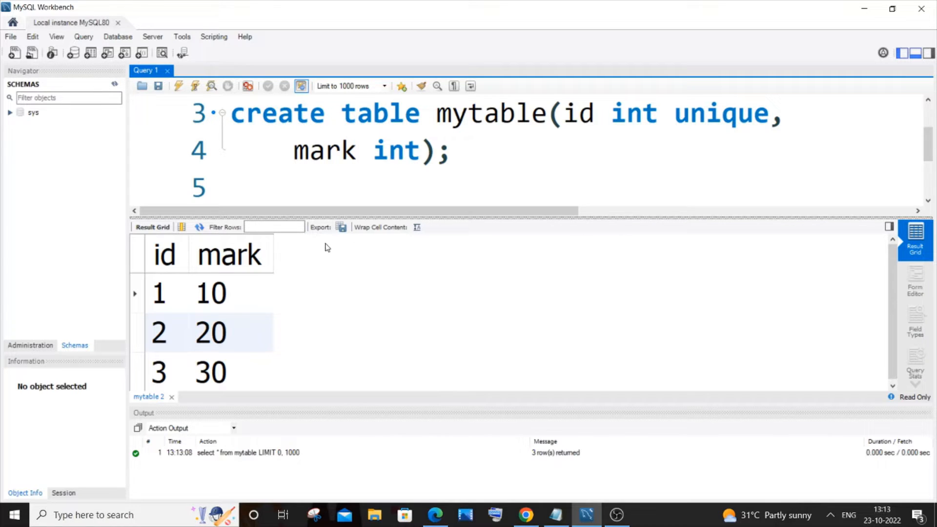
Step: Review the current marks (10 for id 1, 20 for id 2) and run 'use newdb;'
left_click(230, 254)
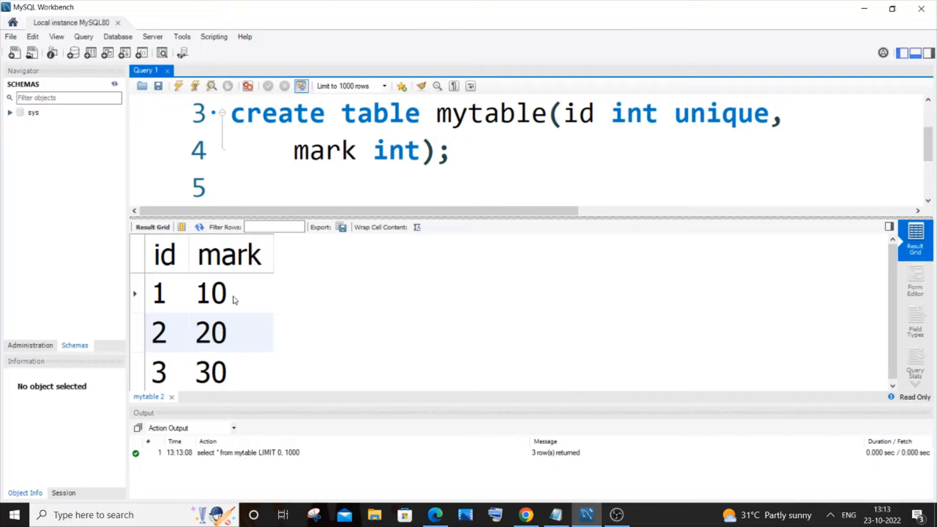
left_click(230, 292)
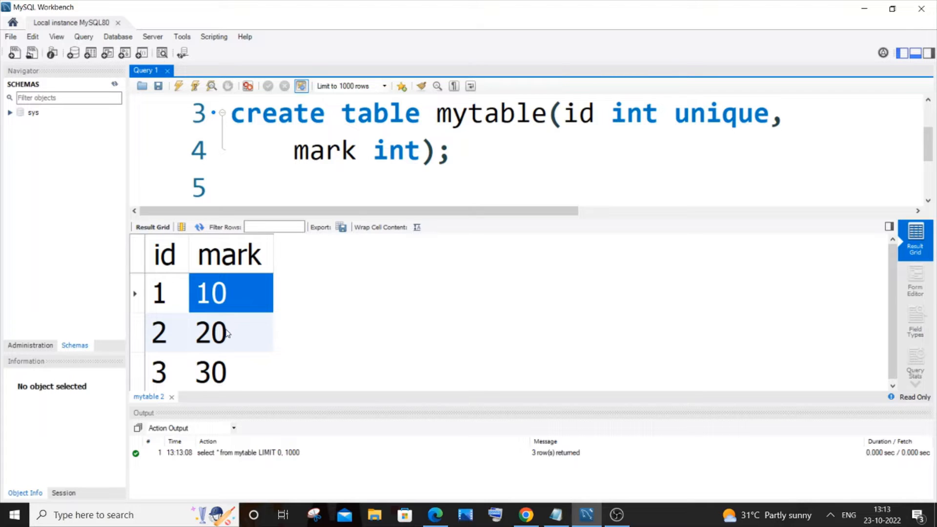
mouse_move(230, 304)
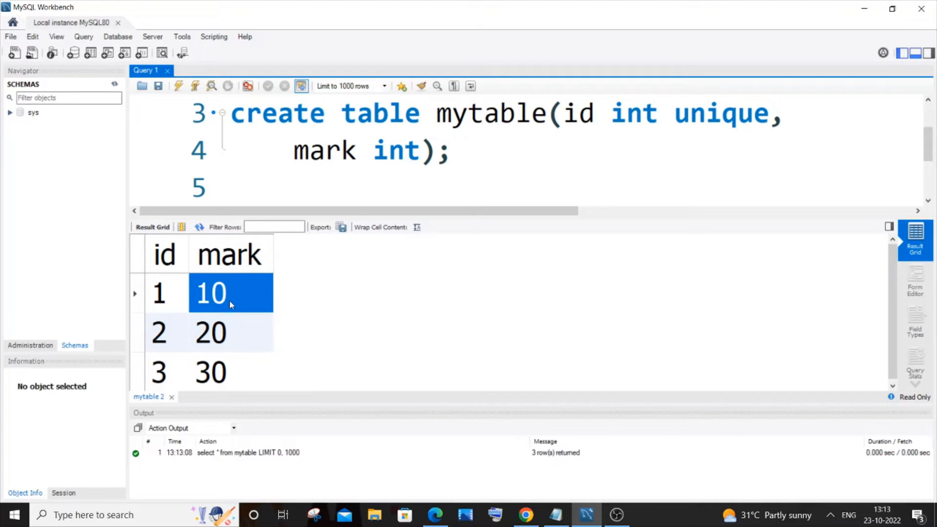
left_click(230, 333)
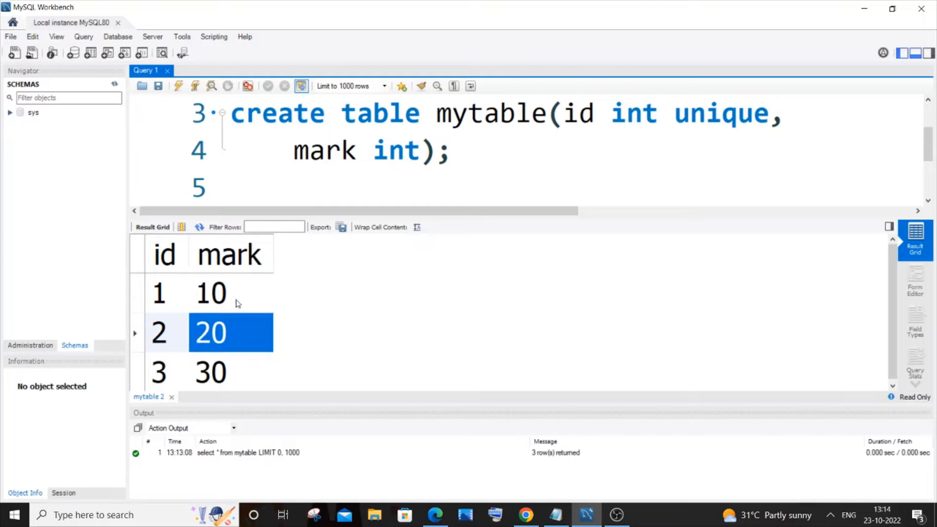
left_click(229, 292)
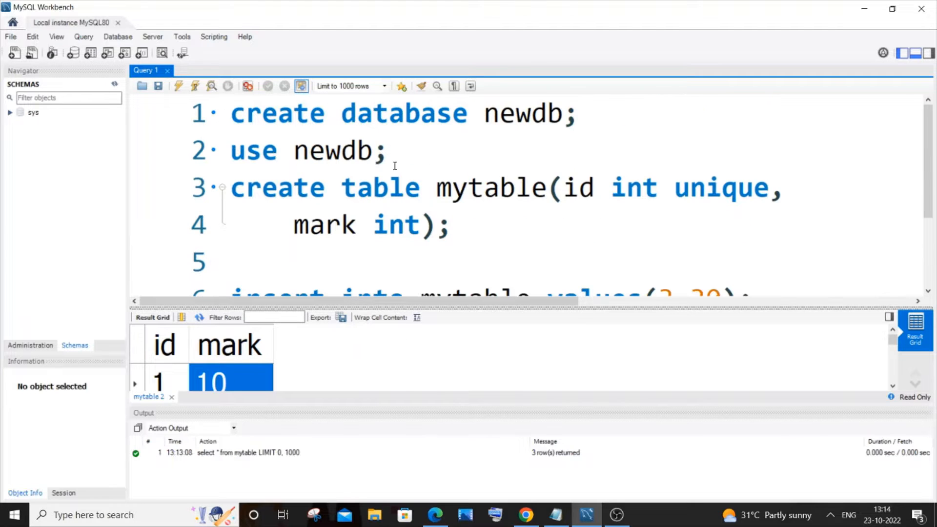
left_click(387, 151)
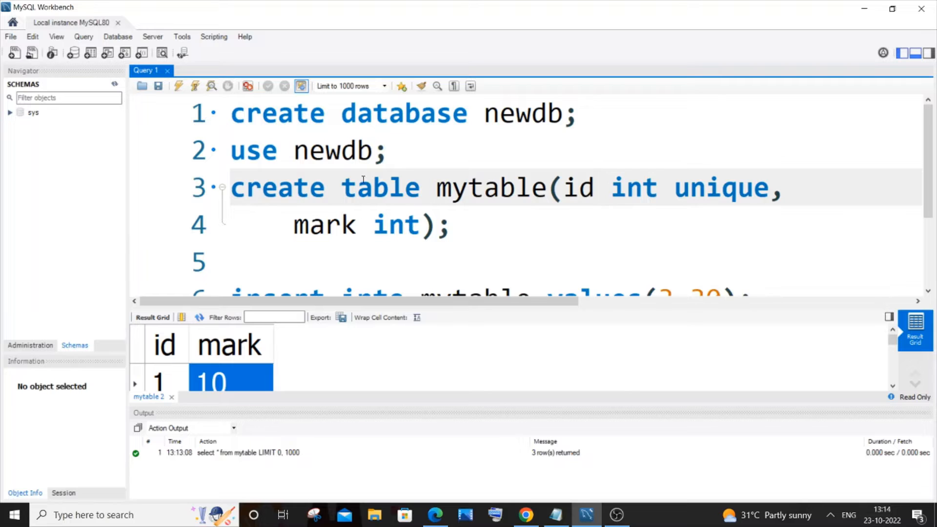
left_click(178, 86)
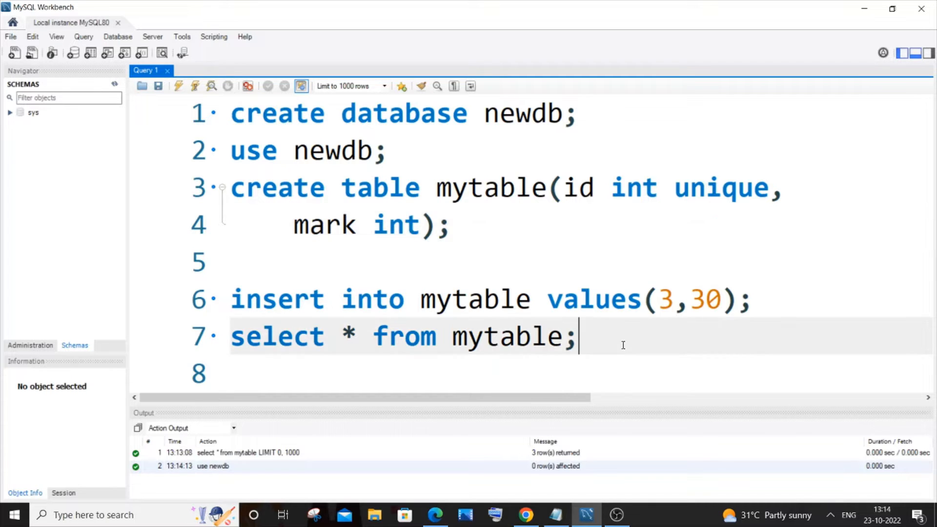
Step: Type 'update mytable set mark=mark+100;' on line 9 and select the use newdb line
type("upd")
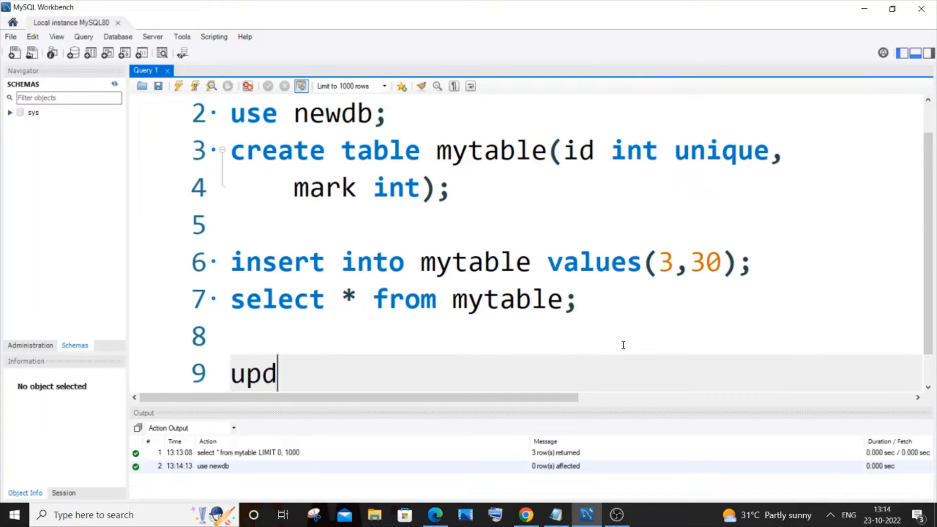
type("ate")
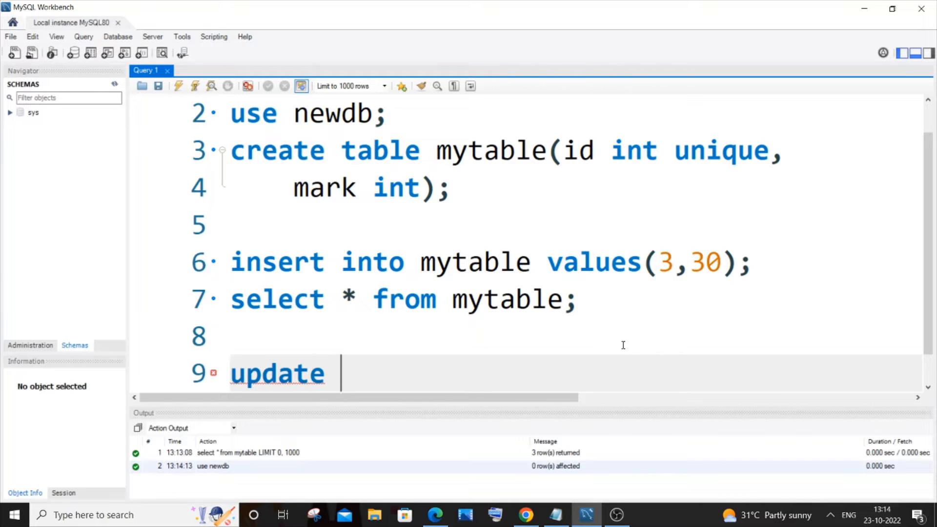
type("mytable")
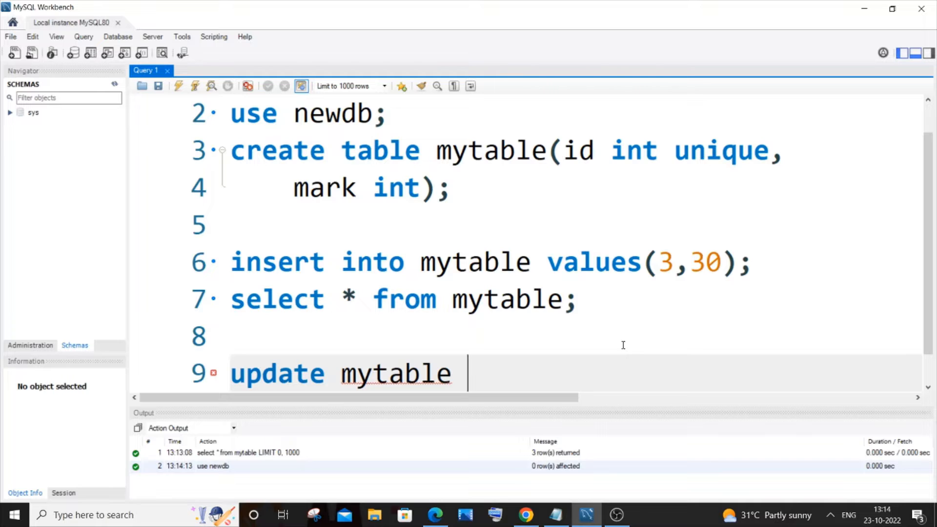
type("set")
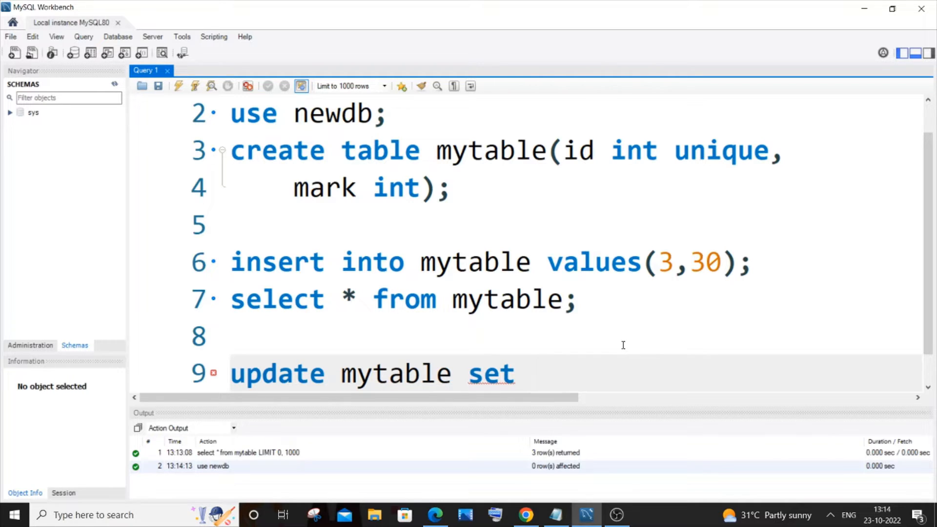
type("mark")
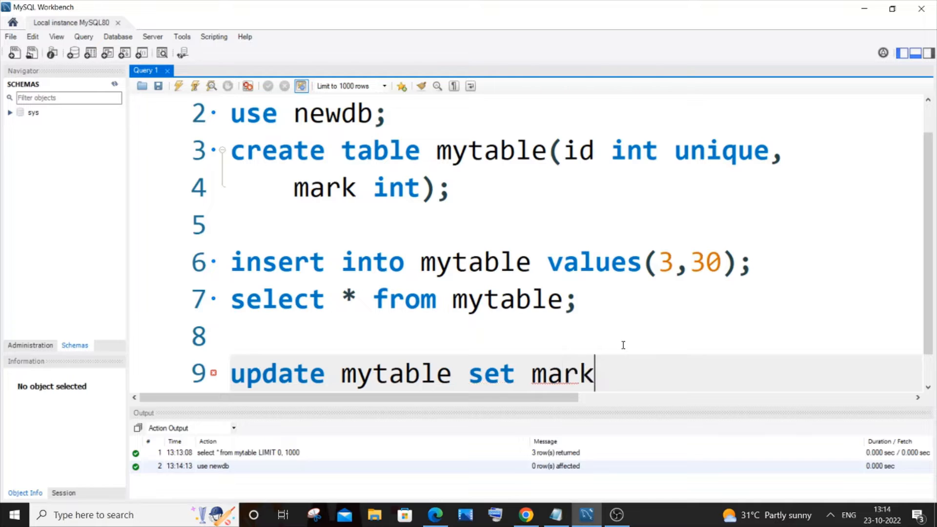
type("=mark")
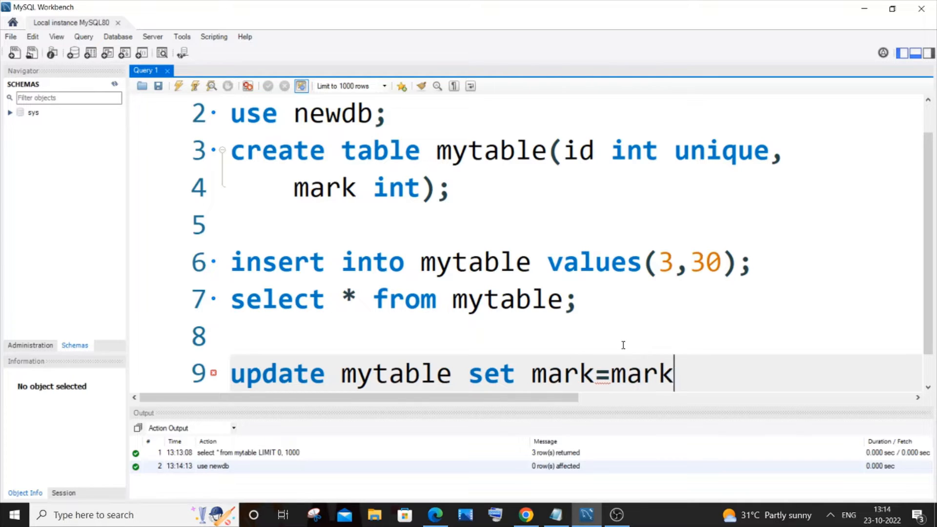
type("+100")
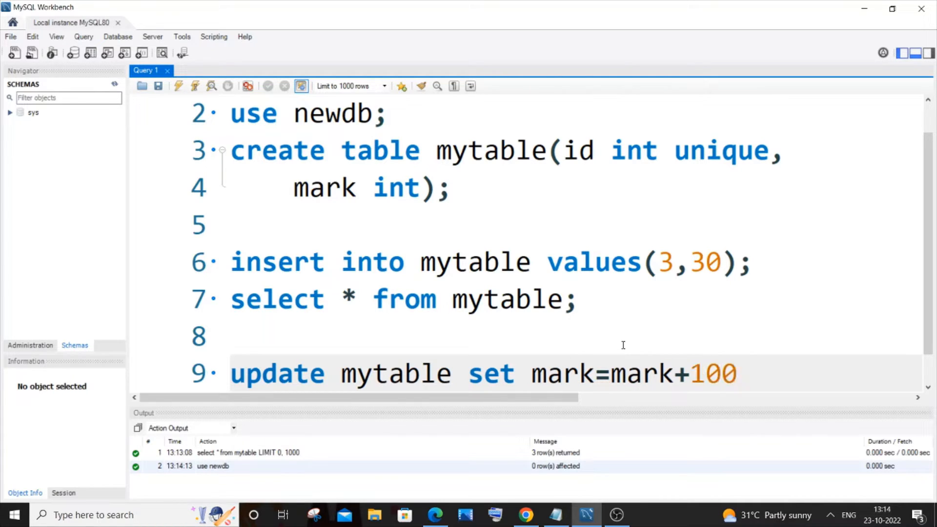
type(";")
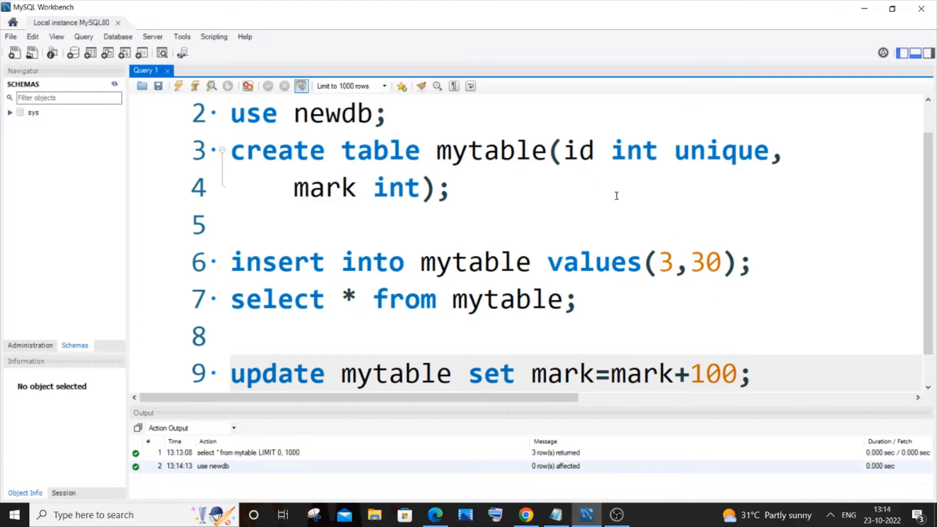
triple_click(400, 299)
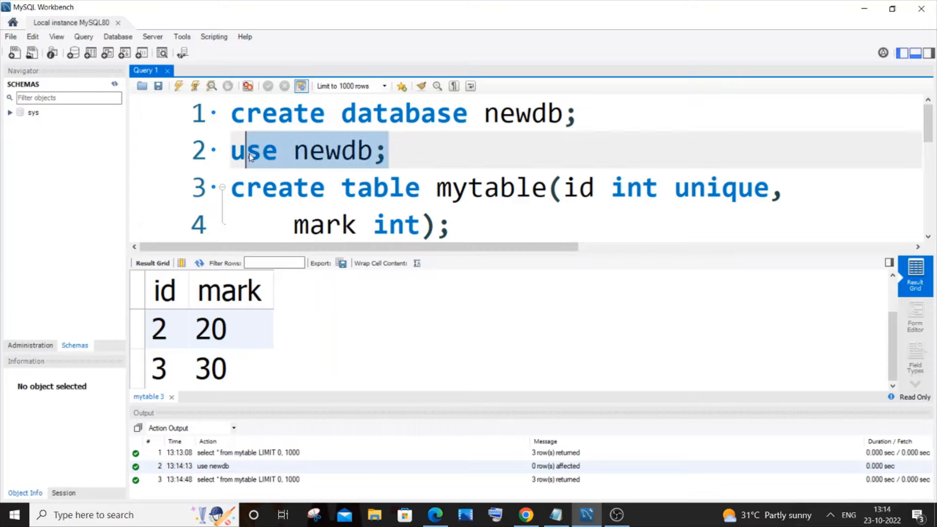
Step: Run the add-100 update, get error 1175, and select the SQL_SAFE_UPDATES statements to copy
left_click(341, 151)
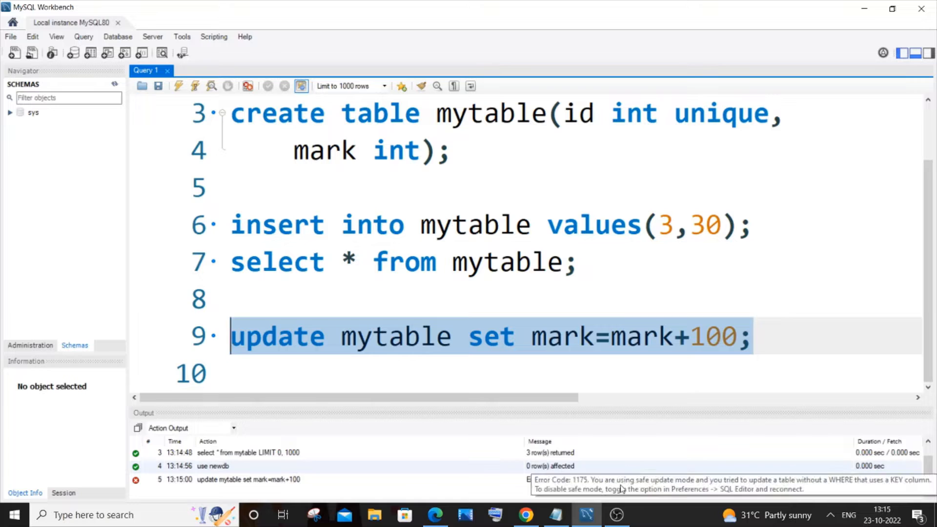
mouse_move(696, 461)
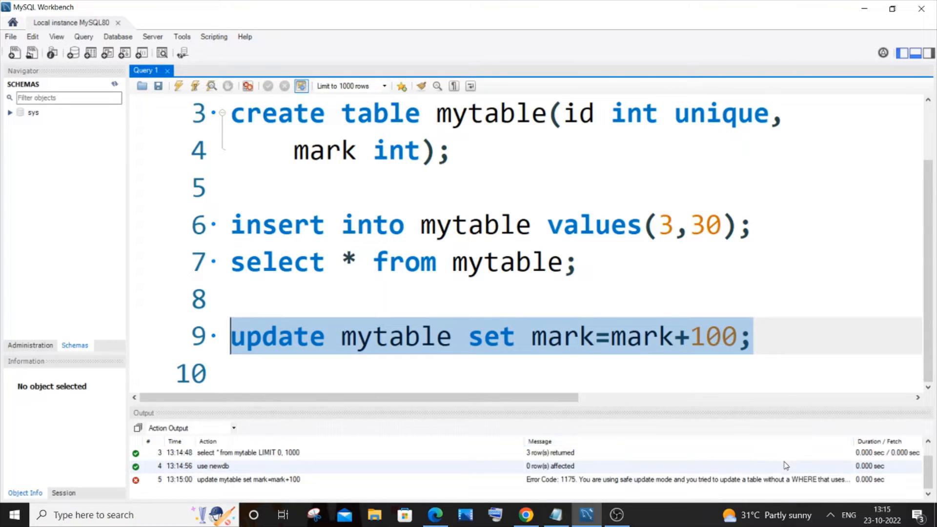
left_click(756, 336)
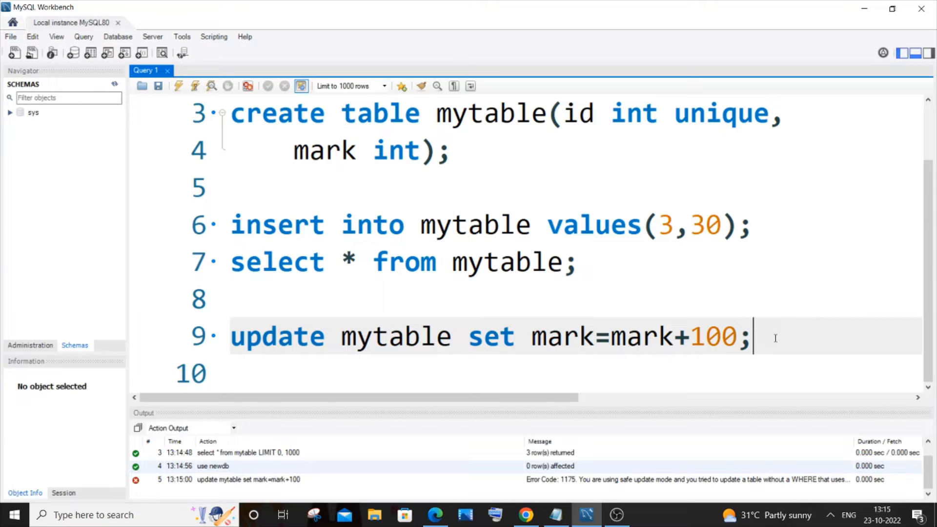
mouse_move(586, 309)
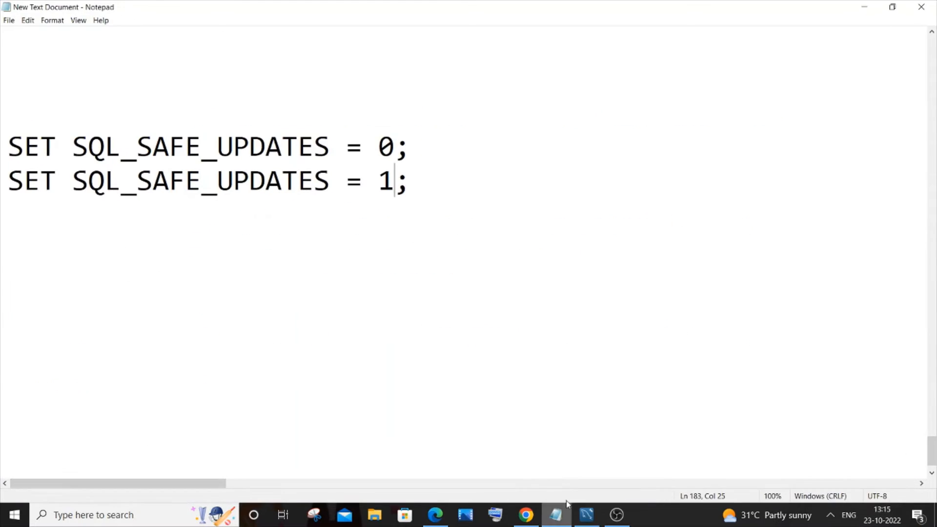
left_click_drag(38, 147, 411, 146)
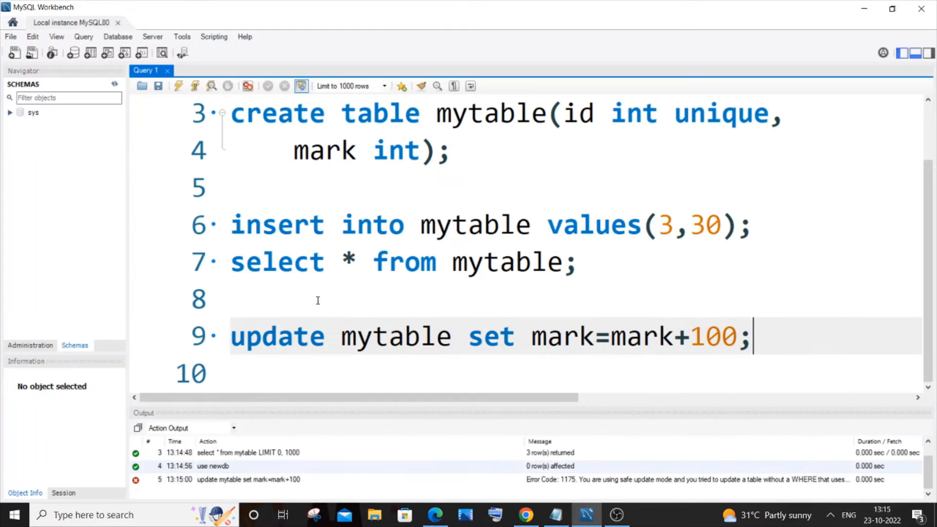
Step: Insert 'SET SQL_SAFE_UPDATES = 0;' above the update and 'SET SQL_SAFE_UPDATES = 1;' below it
type("SET SQL_SAFE_UPDATES = 0;")
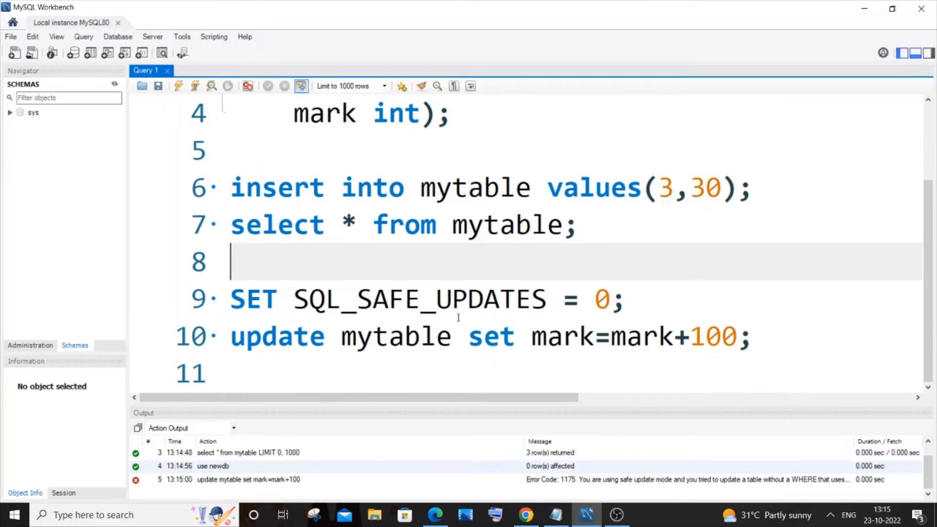
type("SET SQL_SAFE_UPDATES = 0;")
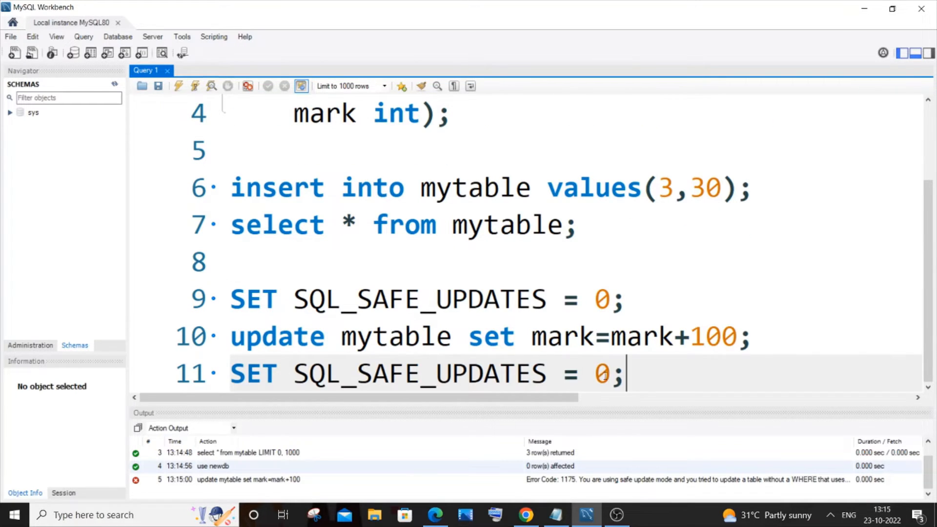
type("1")
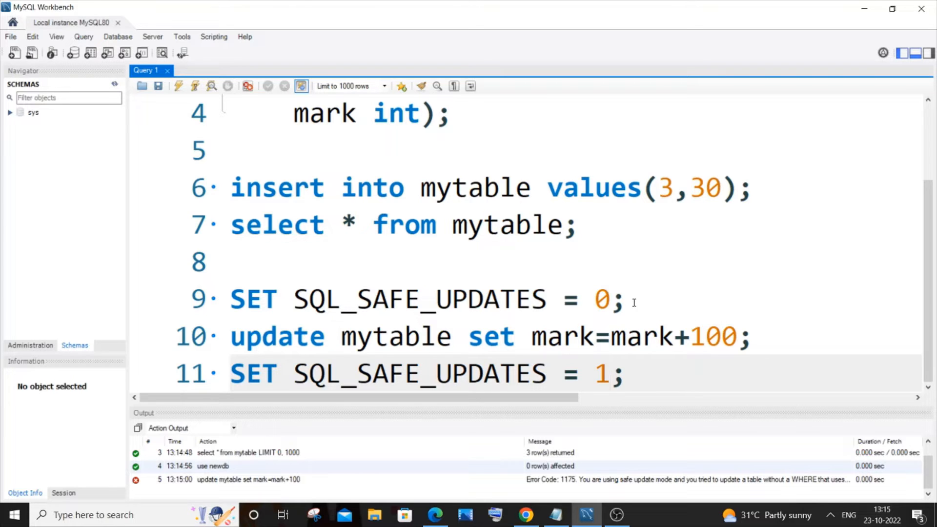
mouse_move(269, 361)
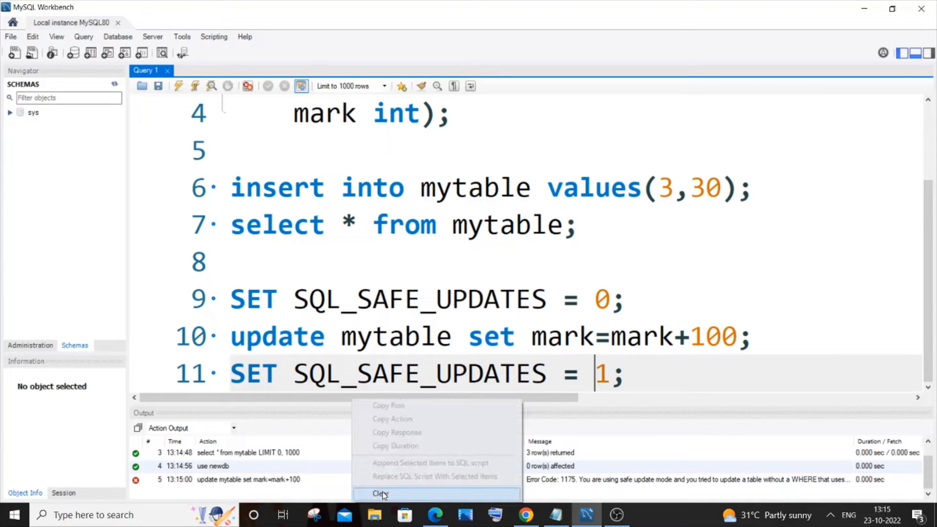
Step: Clear the output log and execute the safe-updates-off, mark+100 and safe-updates-on lines together
left_click(381, 494)
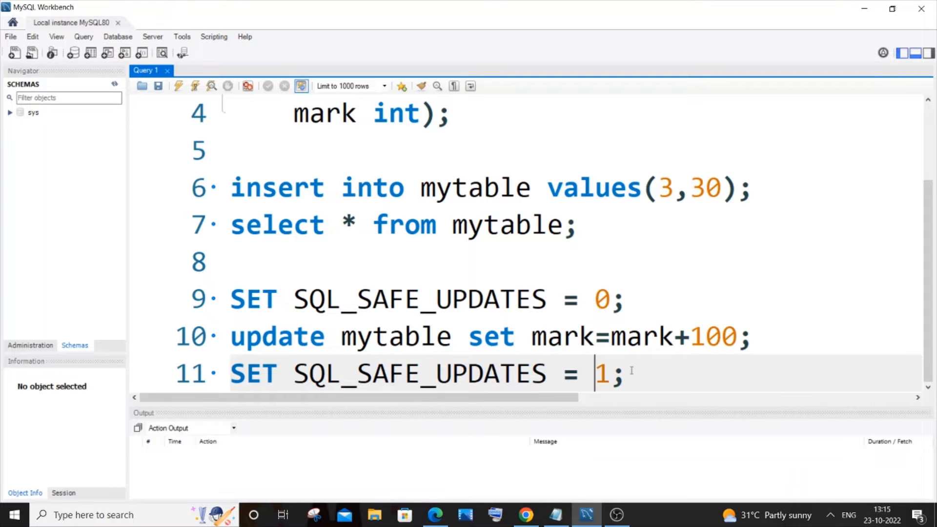
left_click_drag(230, 299, 621, 373)
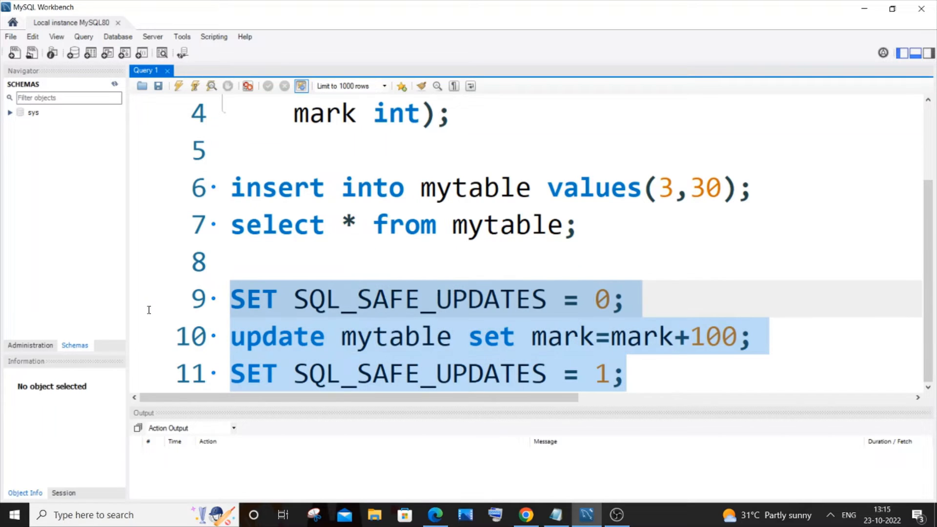
mouse_move(178, 87)
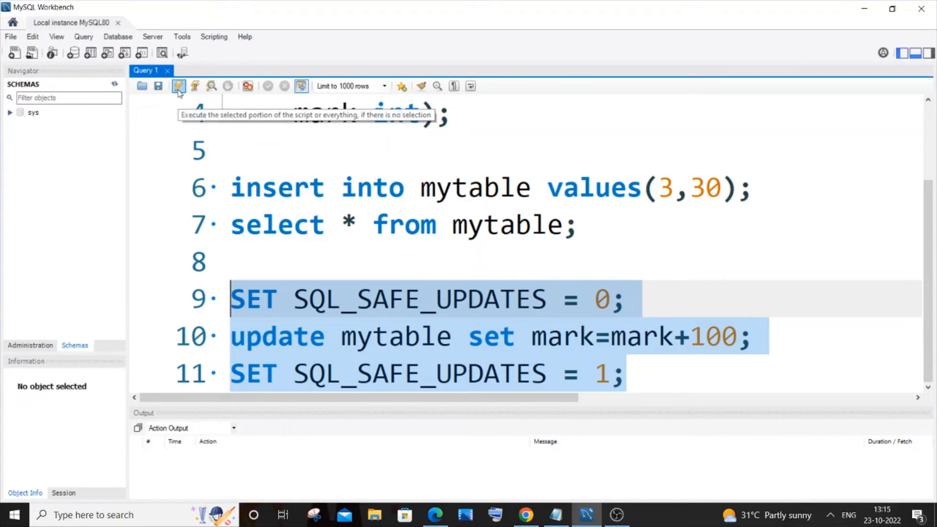
left_click(178, 86)
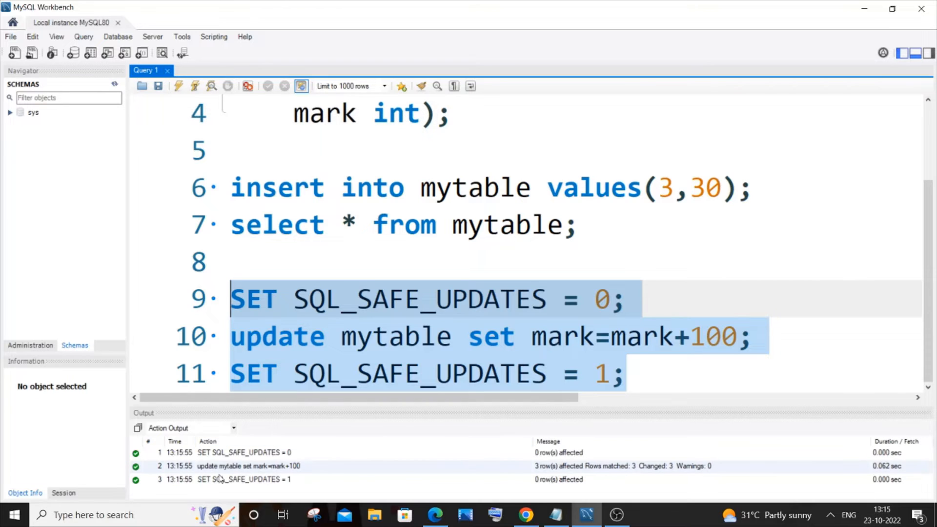
left_click(248, 466)
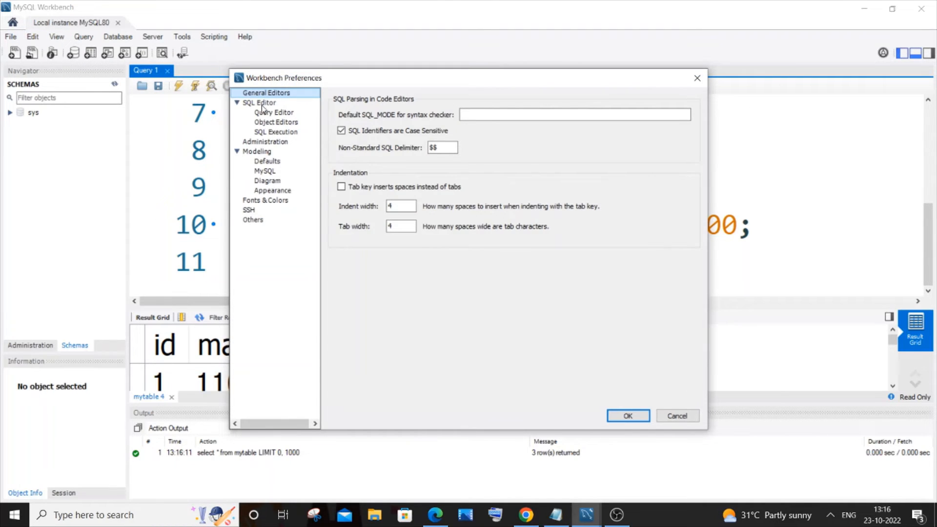
Step: Uncheck Safe Updates on the SQL Editor page of Preferences
left_click(259, 103)
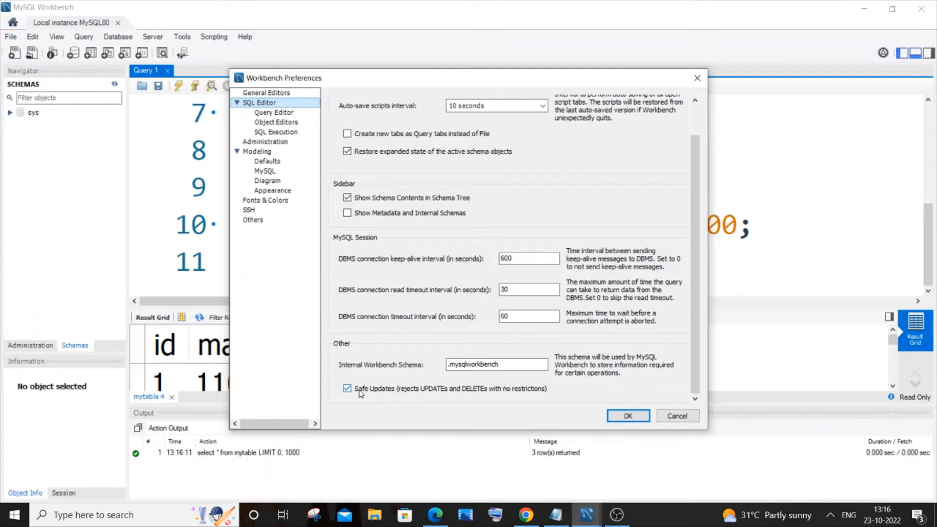
mouse_move(346, 388)
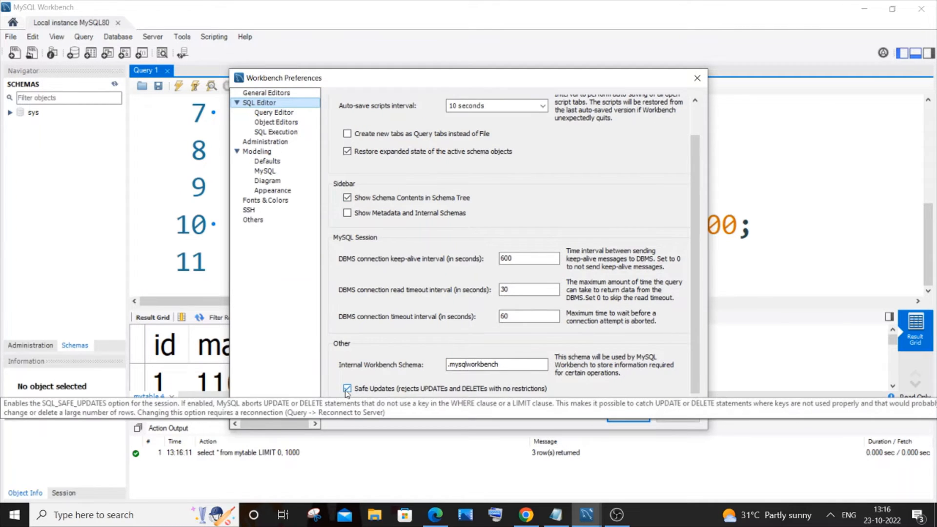
left_click(347, 388)
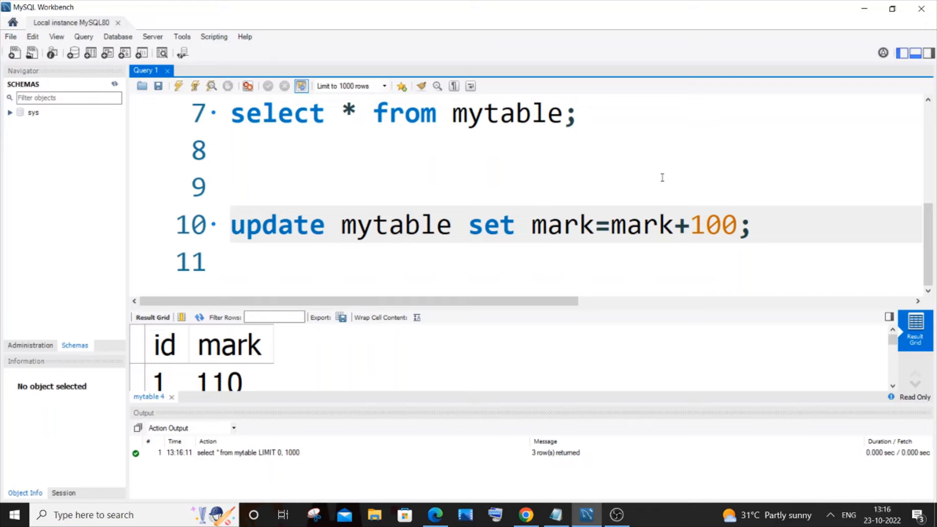
mouse_move(850, 104)
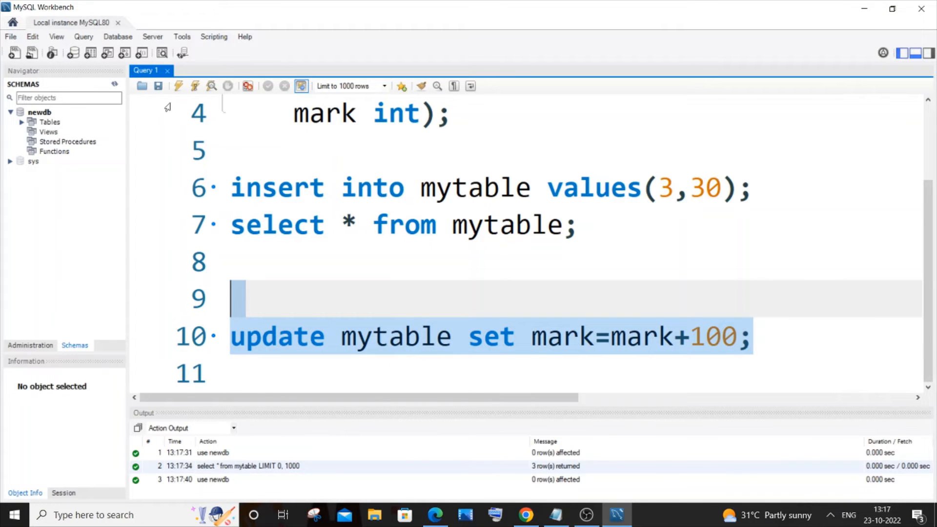
Step: Rerun the bare add-100 update, then reopen Edit > Preferences > SQL Editor
left_click(301, 86)
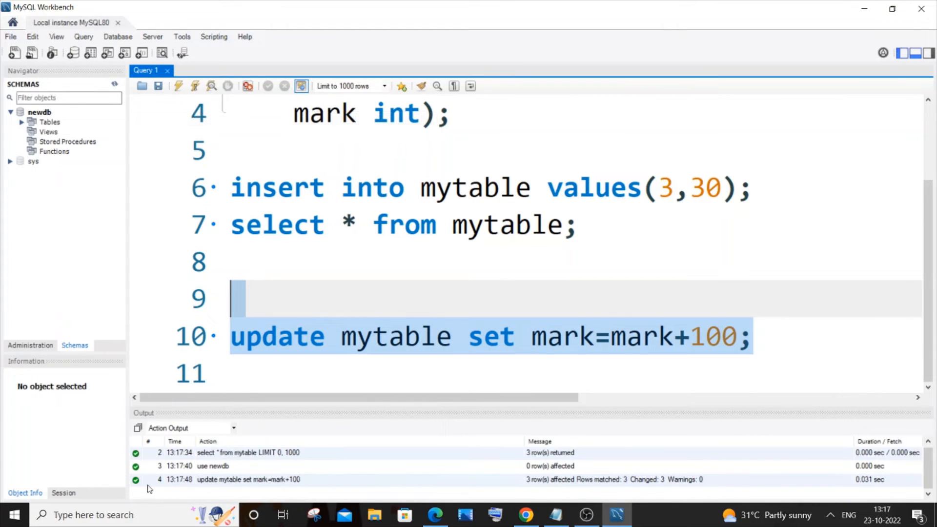
left_click(32, 36)
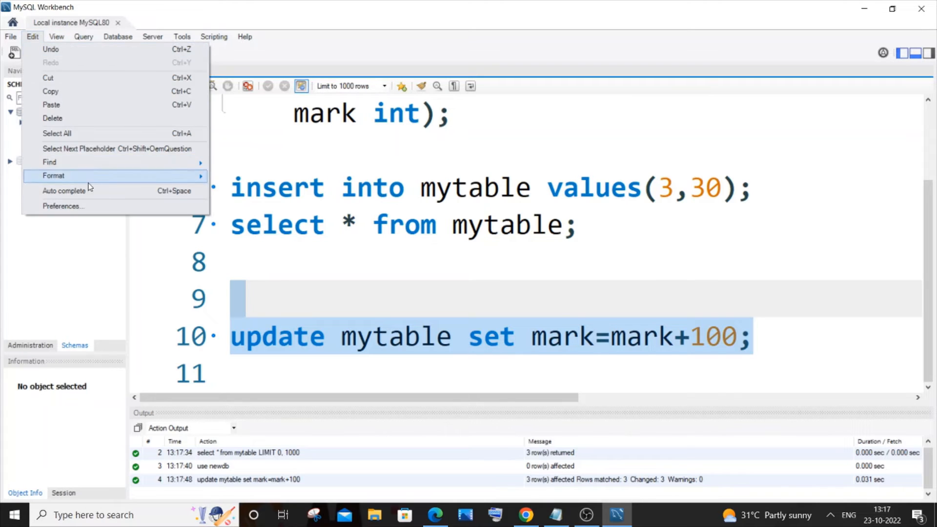
left_click(63, 206)
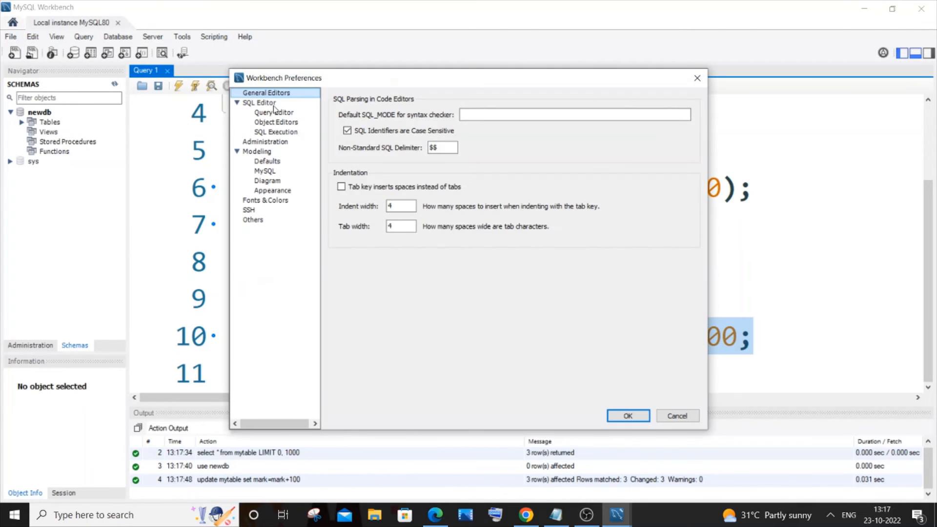
left_click(258, 102)
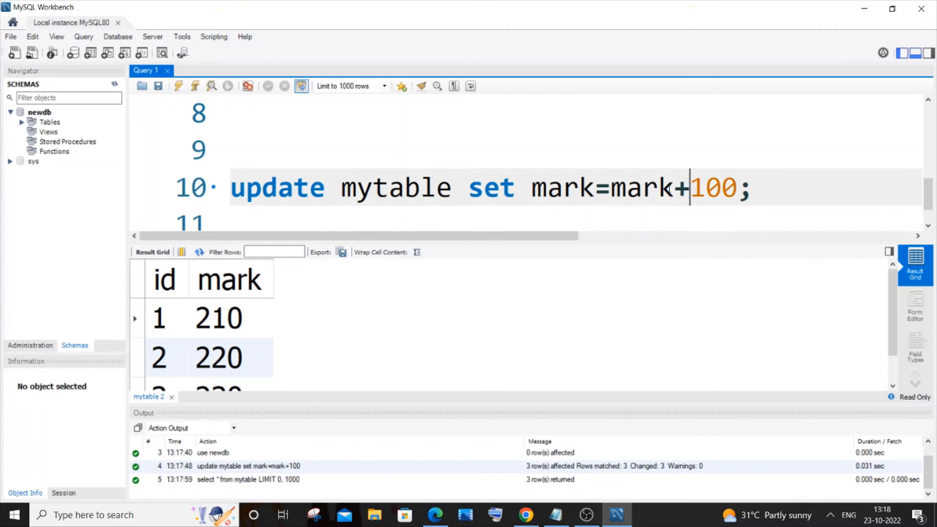
Step: Change the update's + to * so marks are multiplied by 100, and scroll the results
key("Backspace")
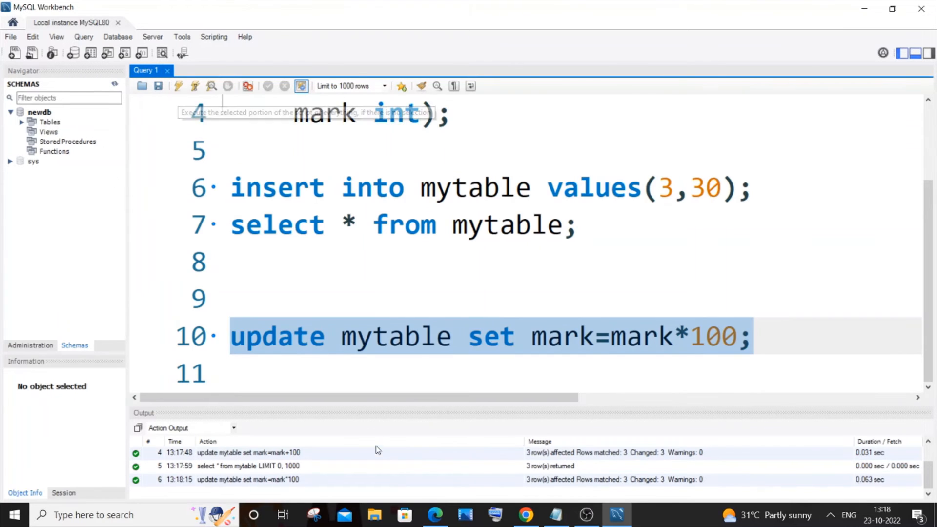
mouse_move(260, 489)
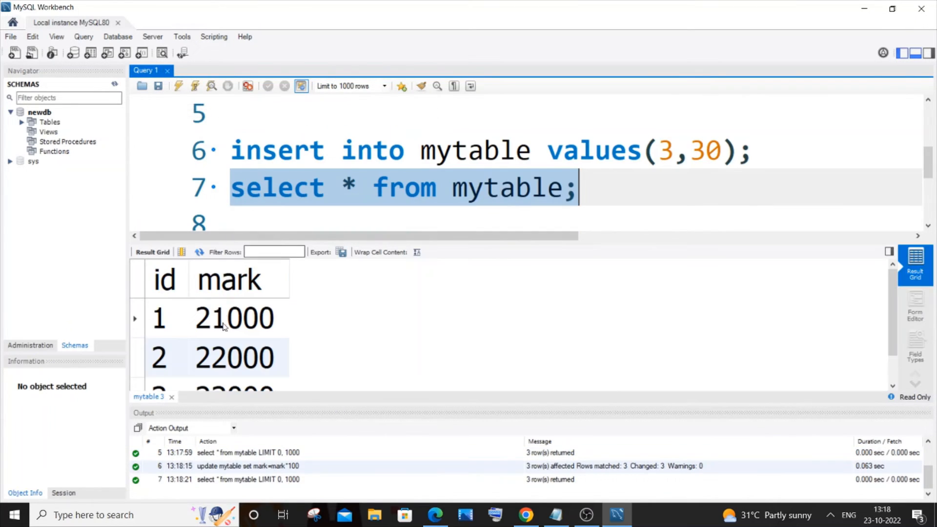
scroll("down", 3)
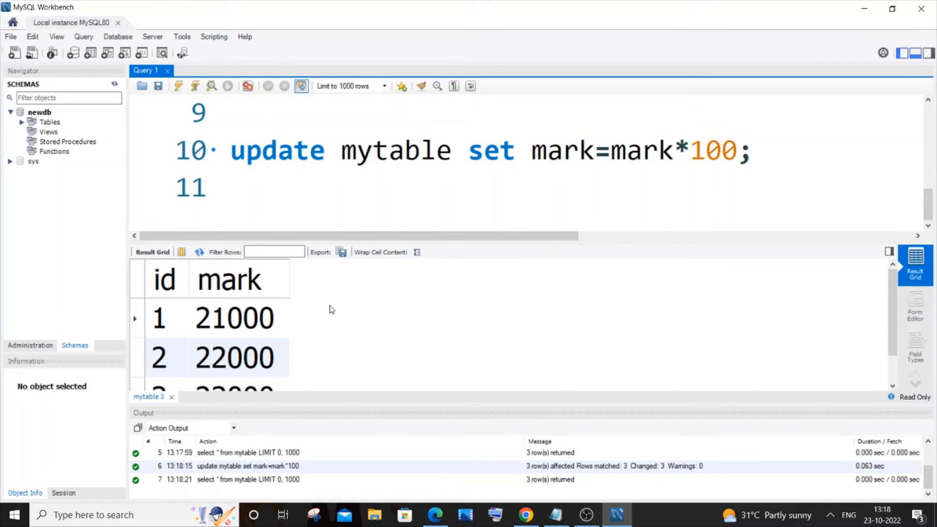
mouse_move(221, 333)
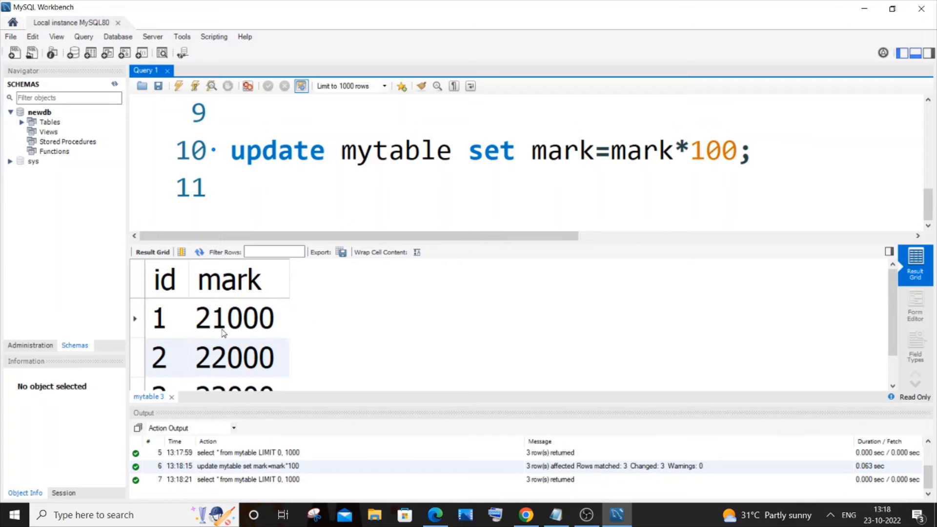
mouse_move(238, 320)
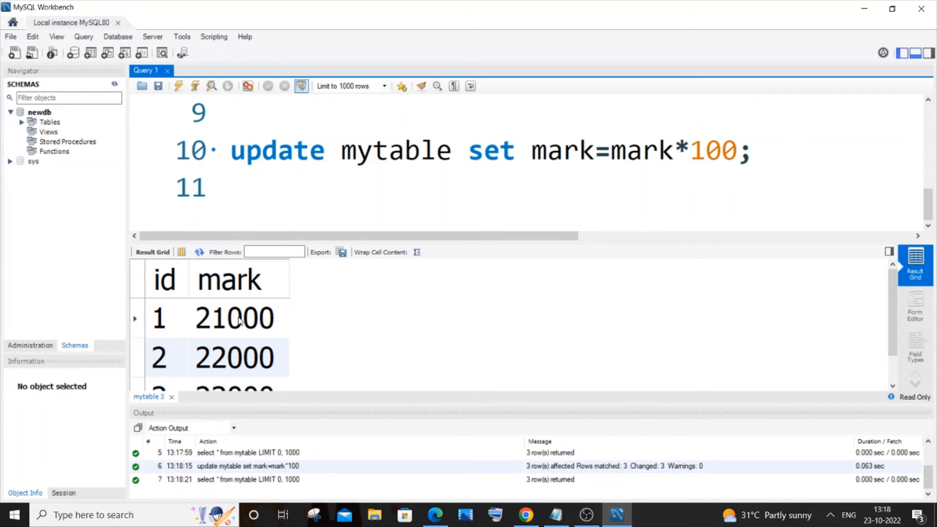
Step: Change the update to mark=mark/100 with a condition on id=1
left_click(159, 317)
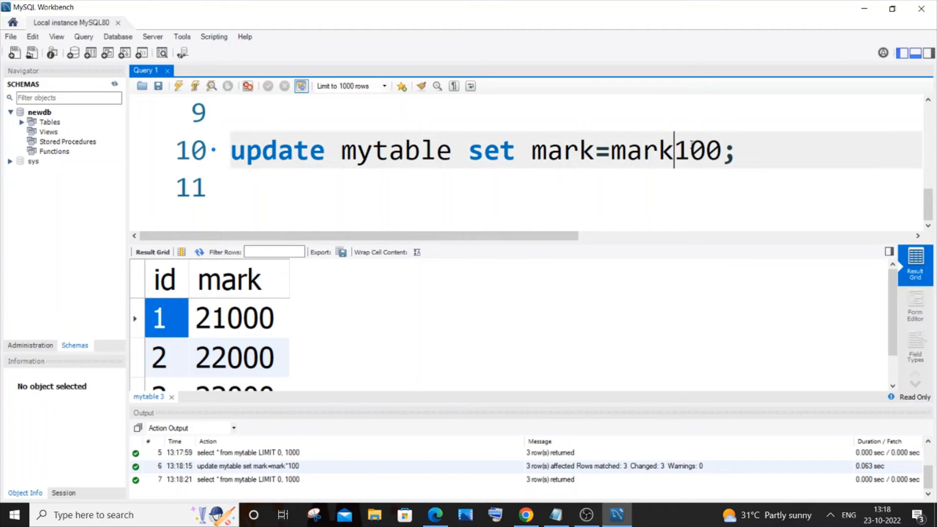
type("/")
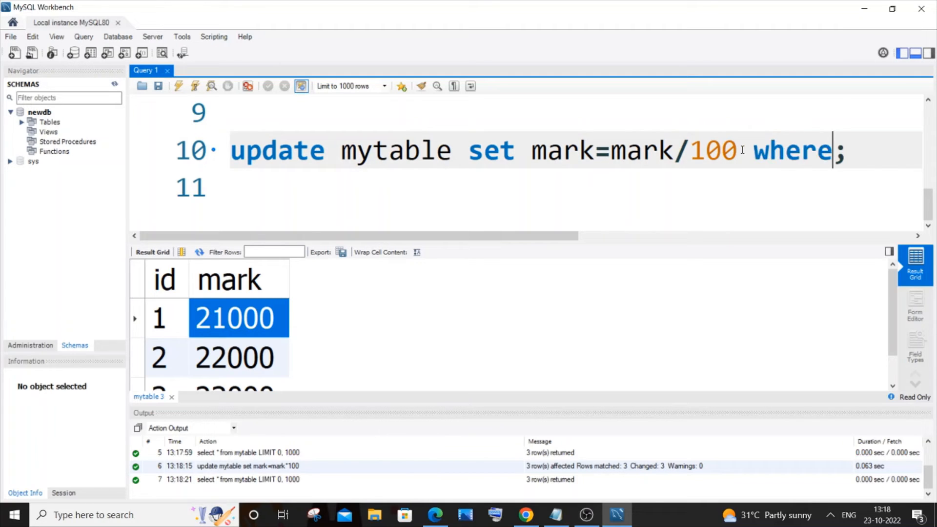
type("if")
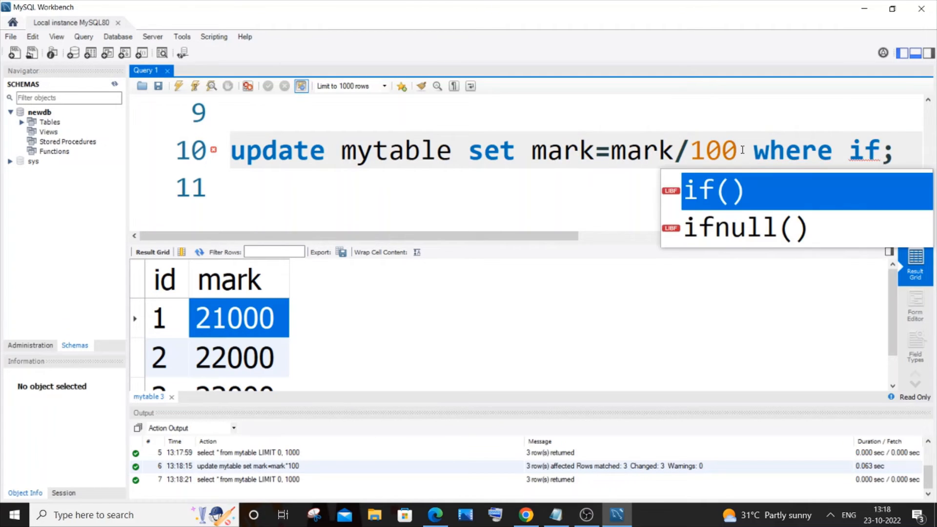
type("id=1")
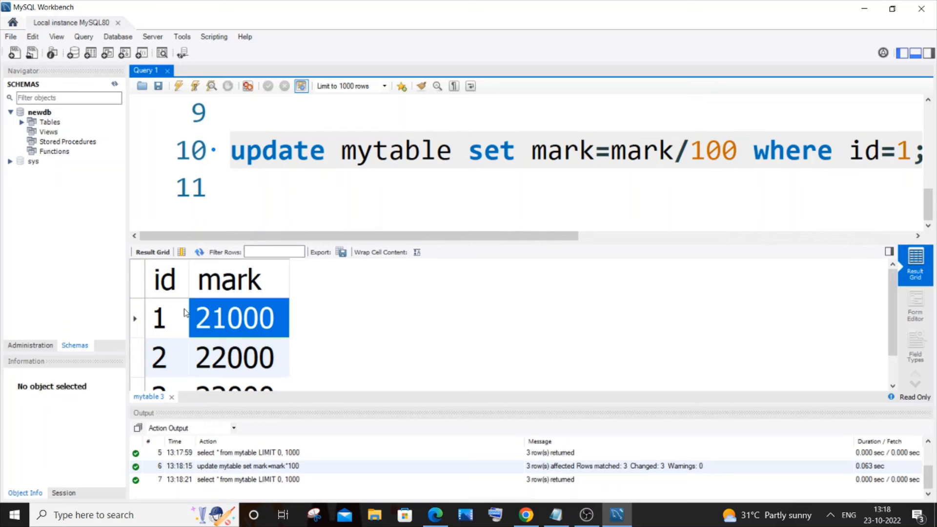
left_click(160, 317)
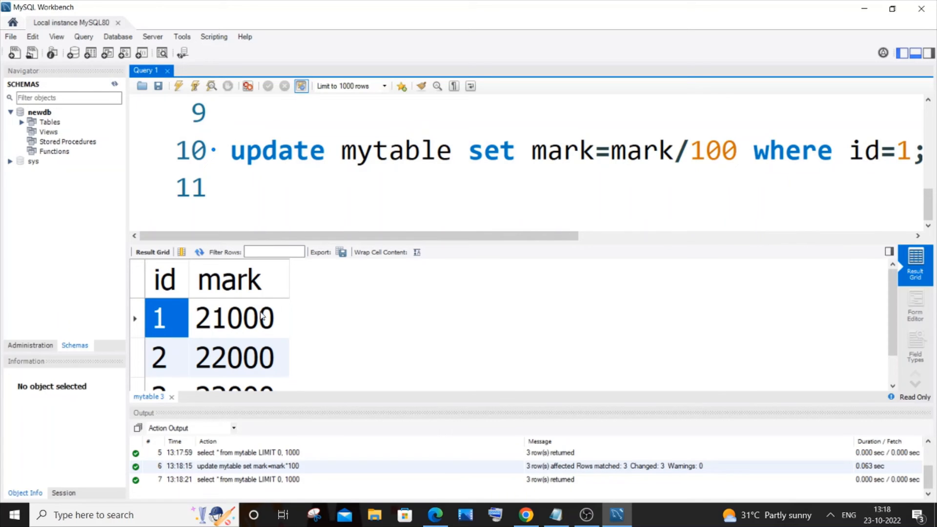
Step: Edit the stray text on line 11, dismissing the keyword suggestions
left_click_drag(553, 150, 738, 150)
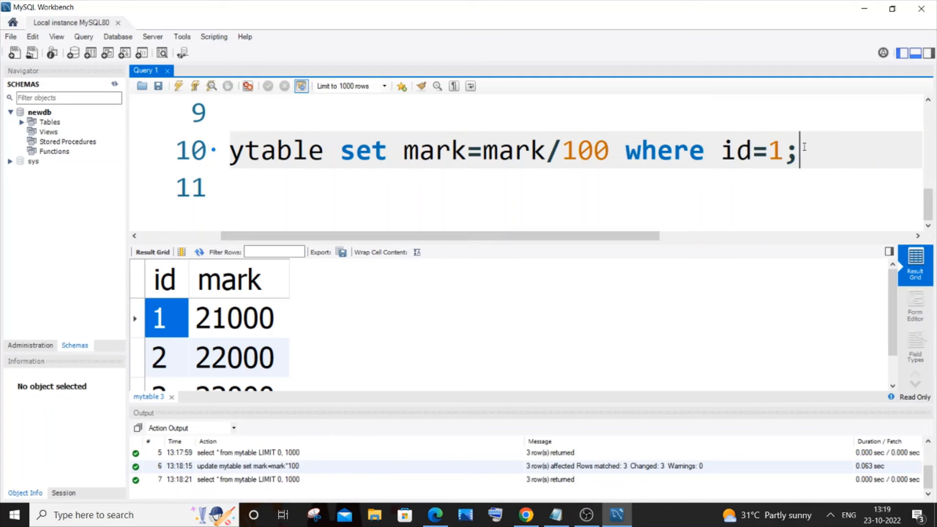
type("nam")
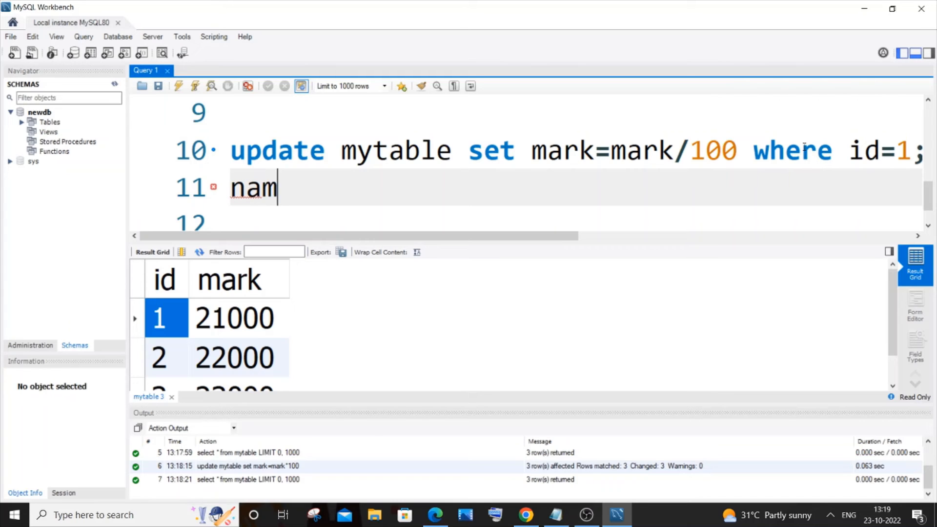
type("e=\"")
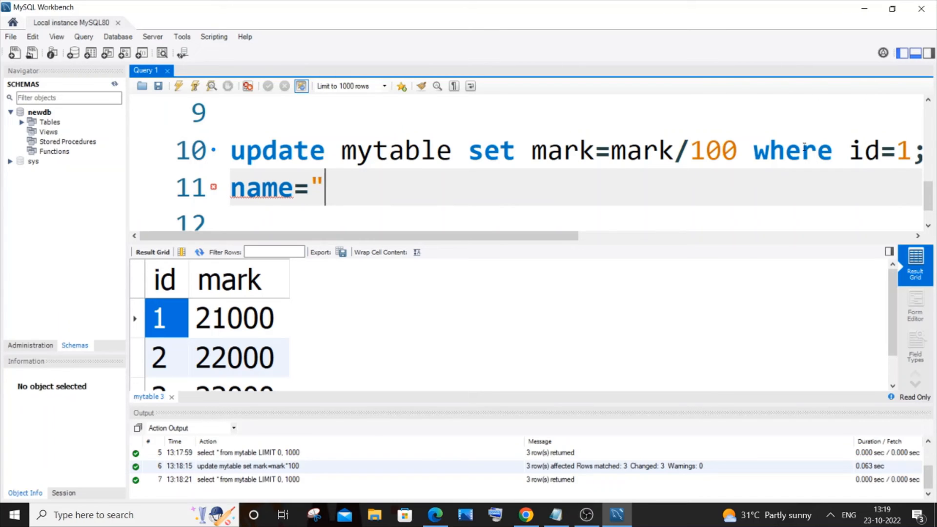
type("a")
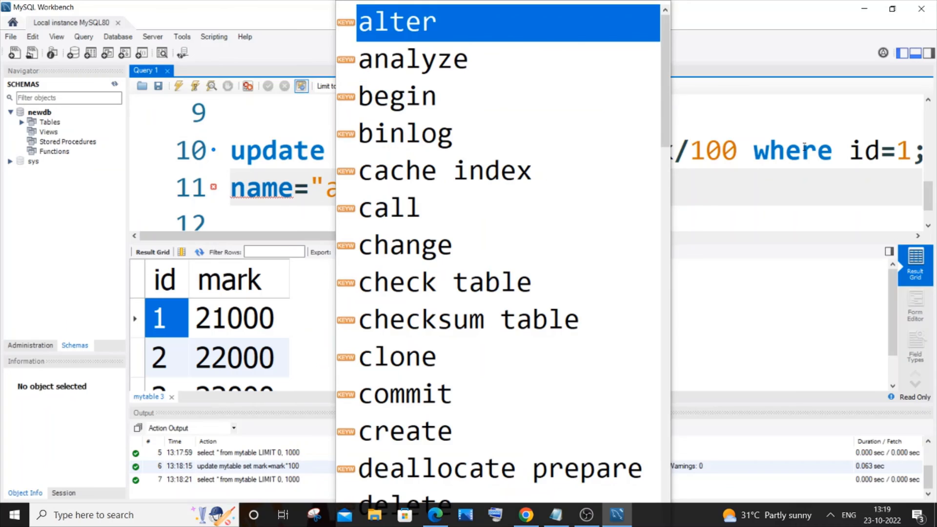
key("Escape")
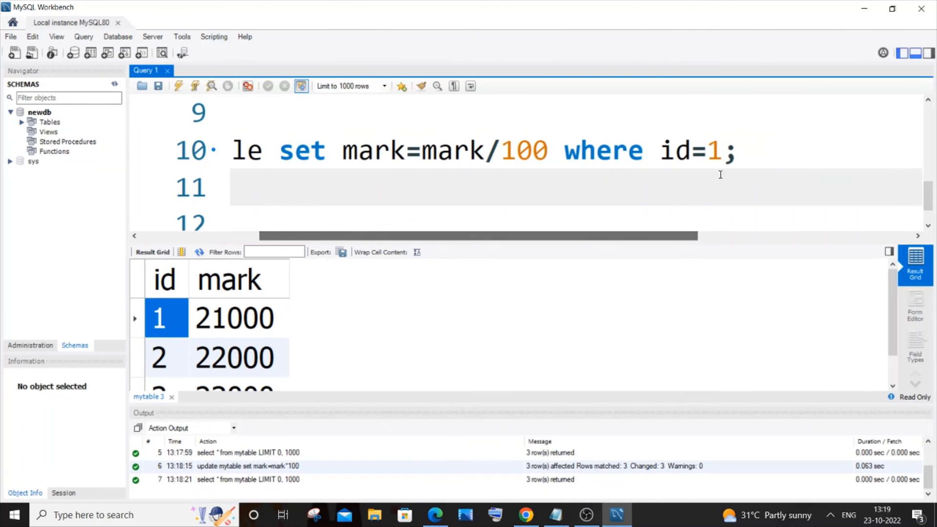
left_click(715, 150)
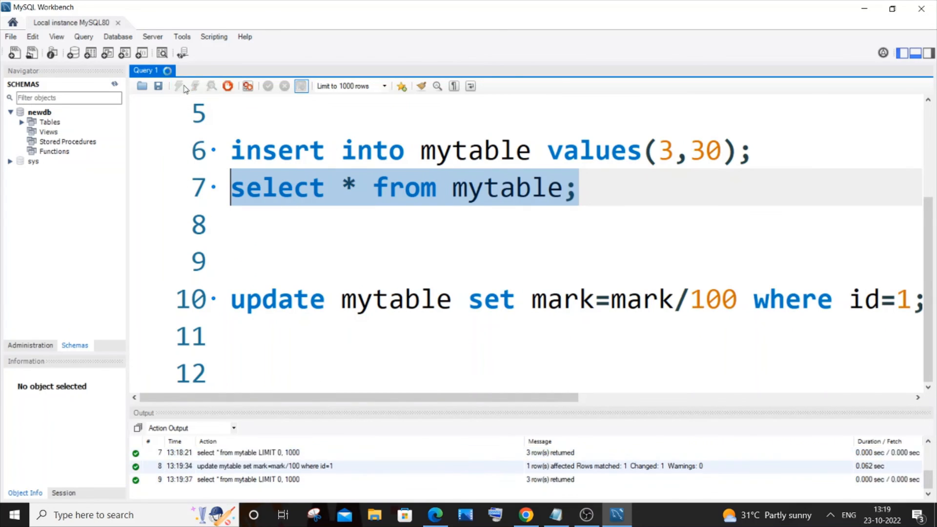
Step: Run the id=1 divide update and the select, confirming marks 210, 22000 and 23000
left_click(178, 86)
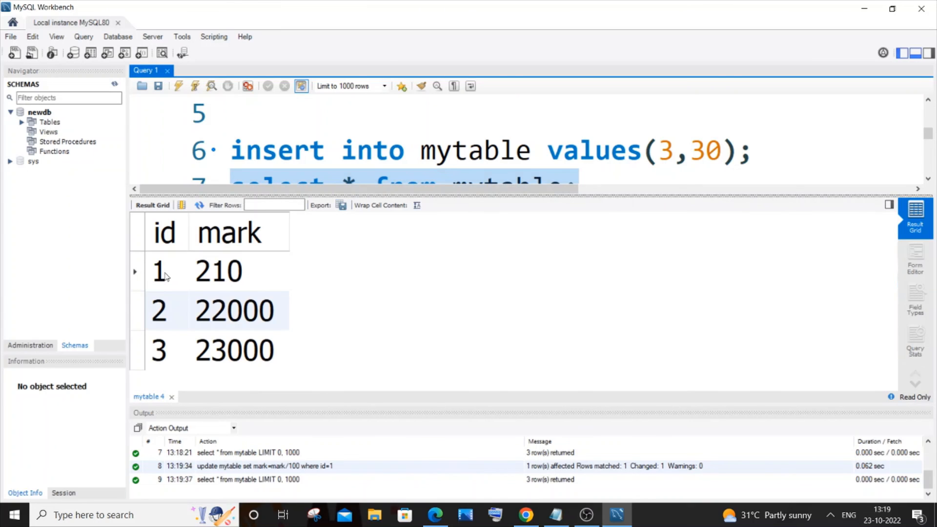
left_click(158, 271)
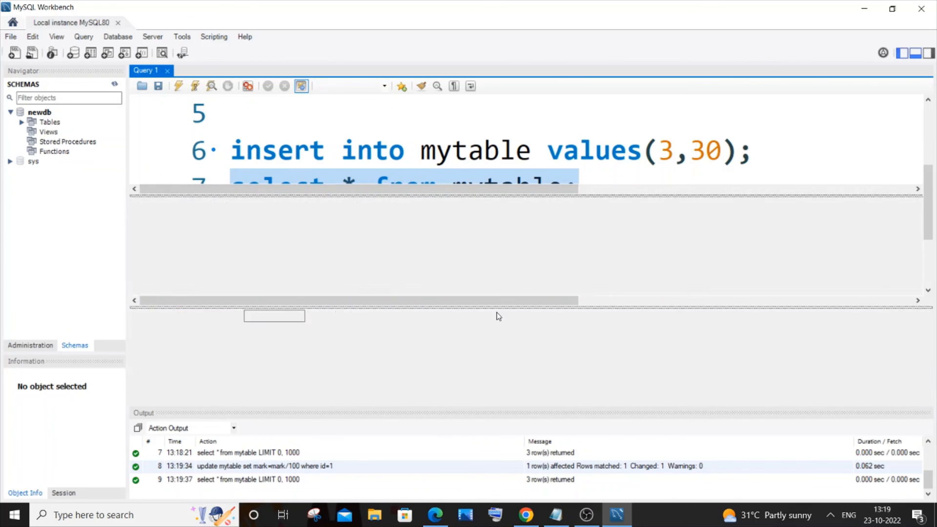
left_click(301, 86)
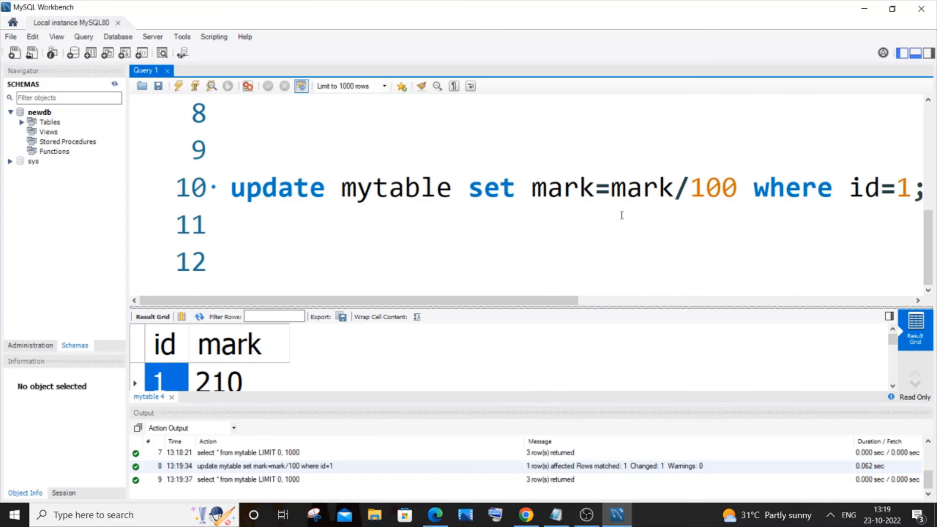
mouse_move(621, 380)
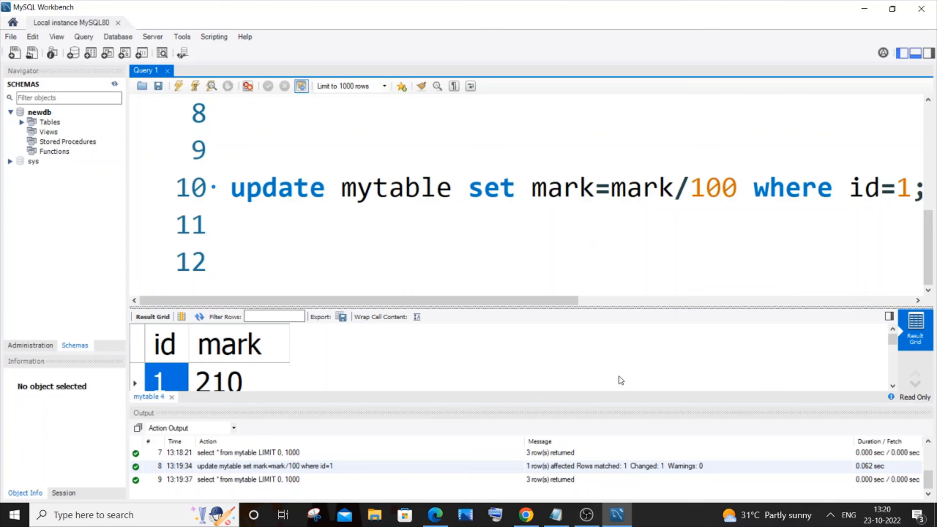